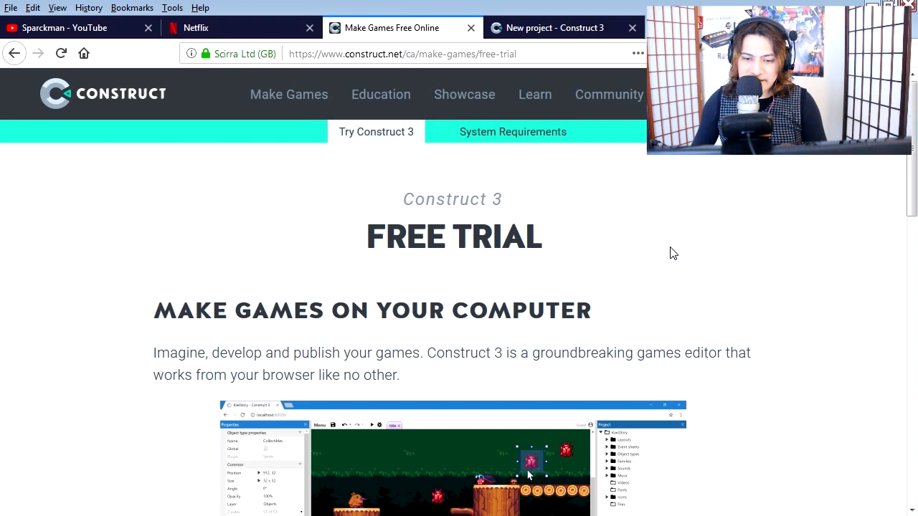
- Launch the Construct 3 editor from the free trial page
scroll("down", 3)
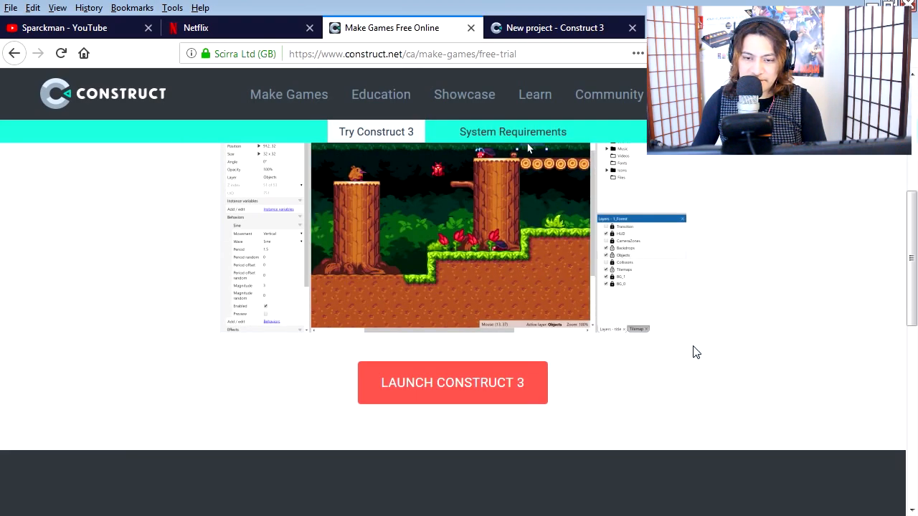
left_click(453, 382)
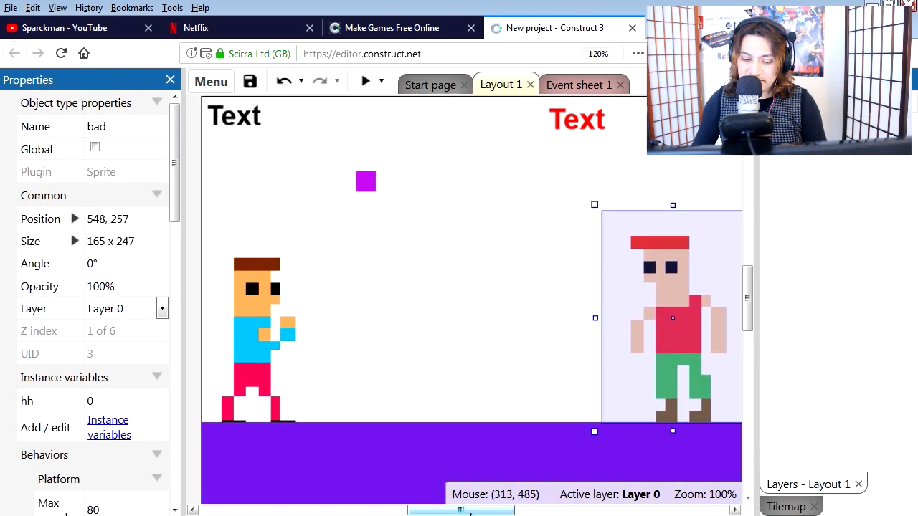
left_click(364, 80)
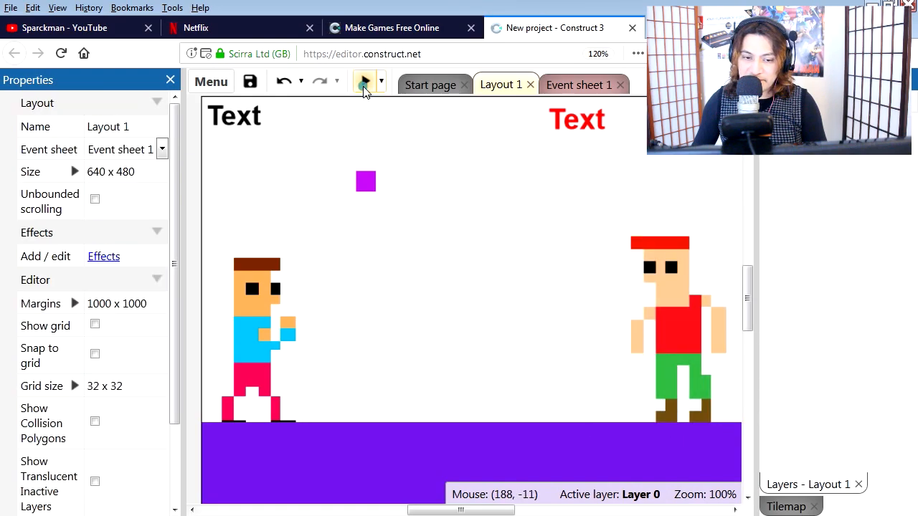
left_click(365, 81)
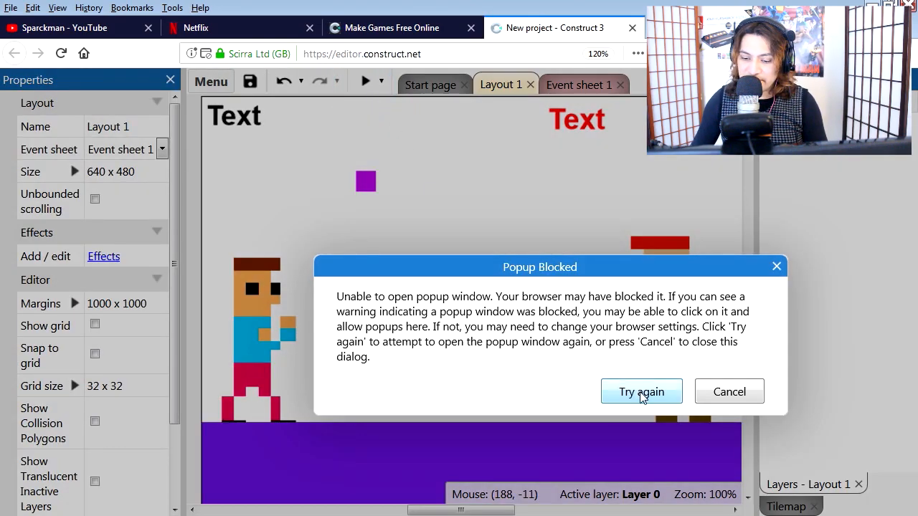
left_click(640, 391)
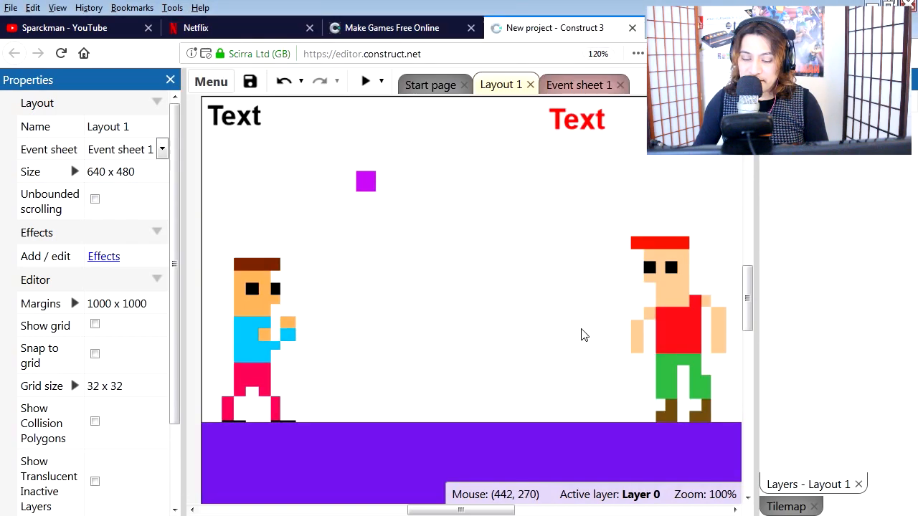
mouse_move(531, 316)
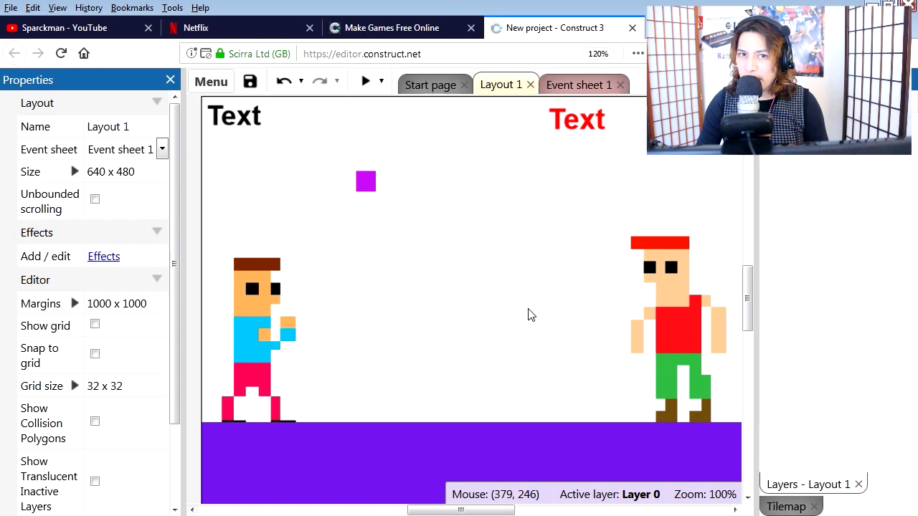
mouse_move(494, 346)
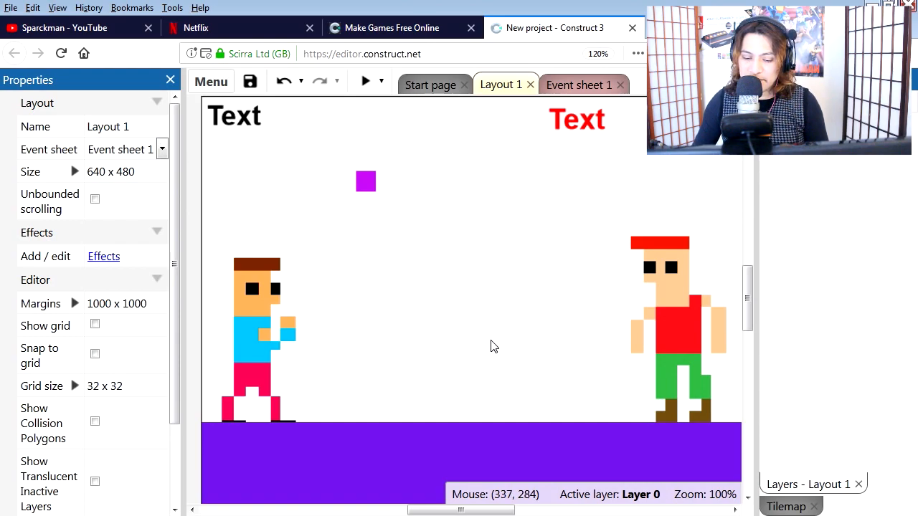
- Untick Initially visible on the TiledBackground ground and run a layout preview
left_click(471, 452)
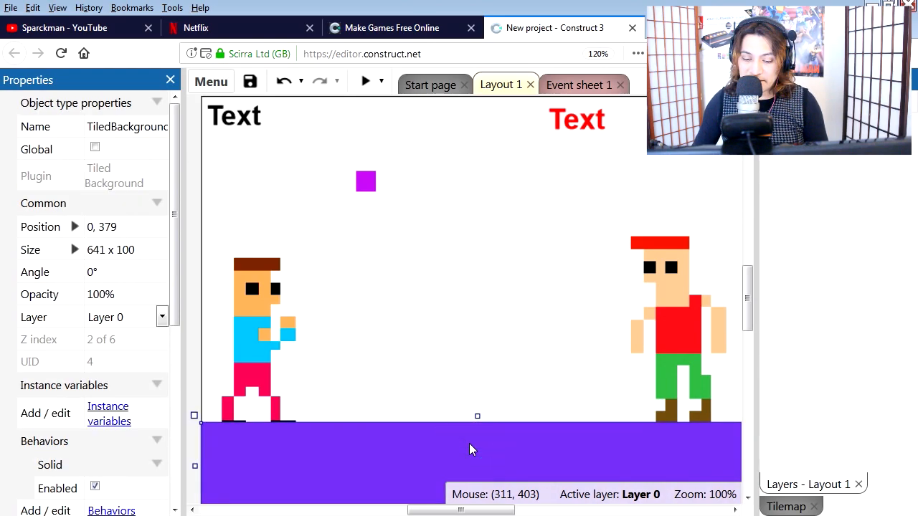
scroll("down", 3)
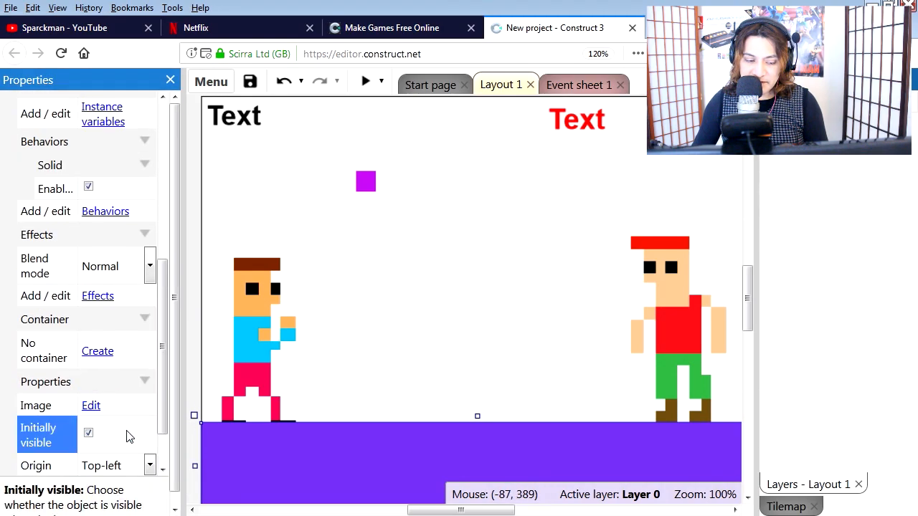
left_click(89, 433)
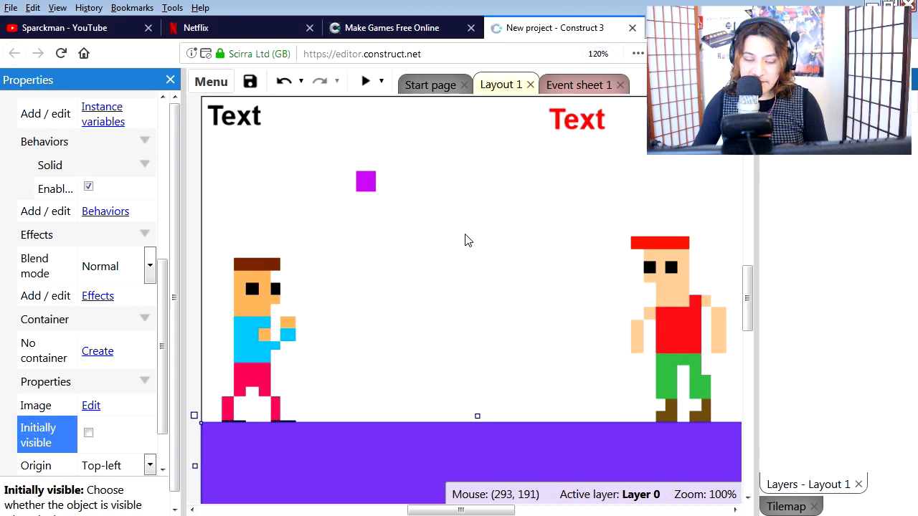
left_click(367, 80)
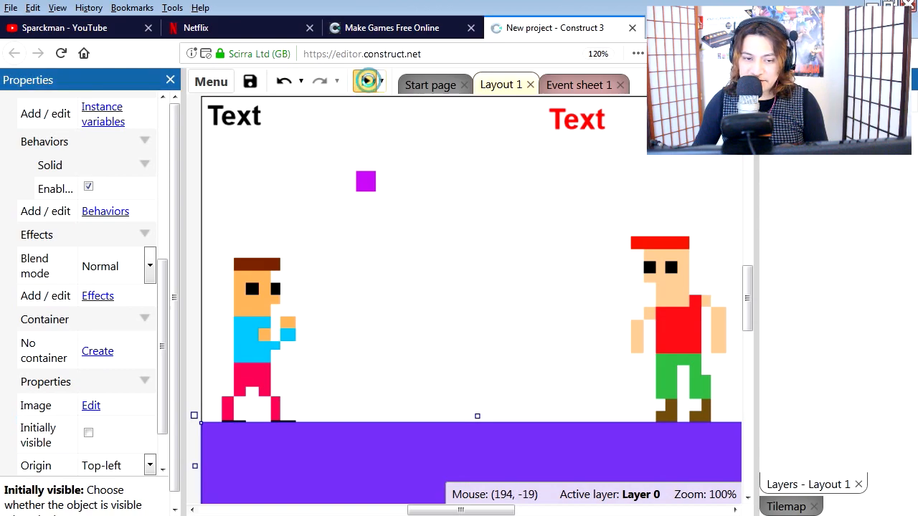
left_click(367, 80)
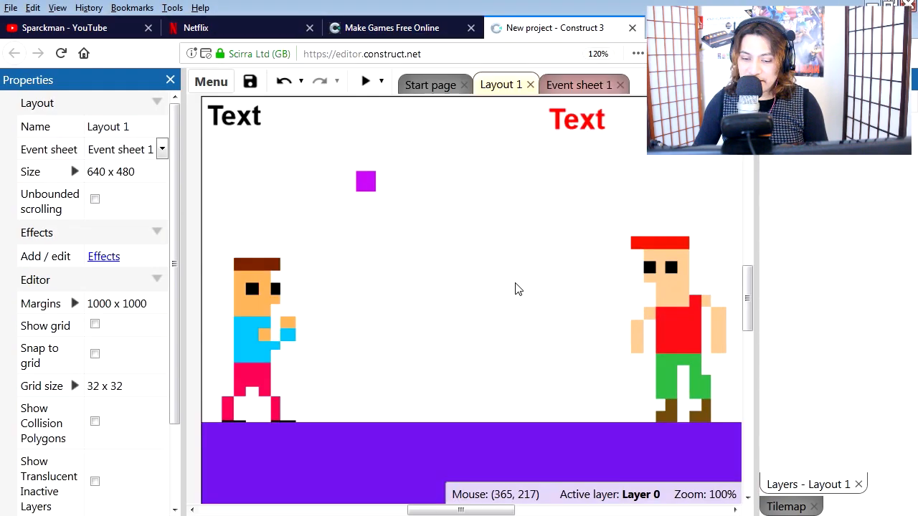
mouse_move(499, 307)
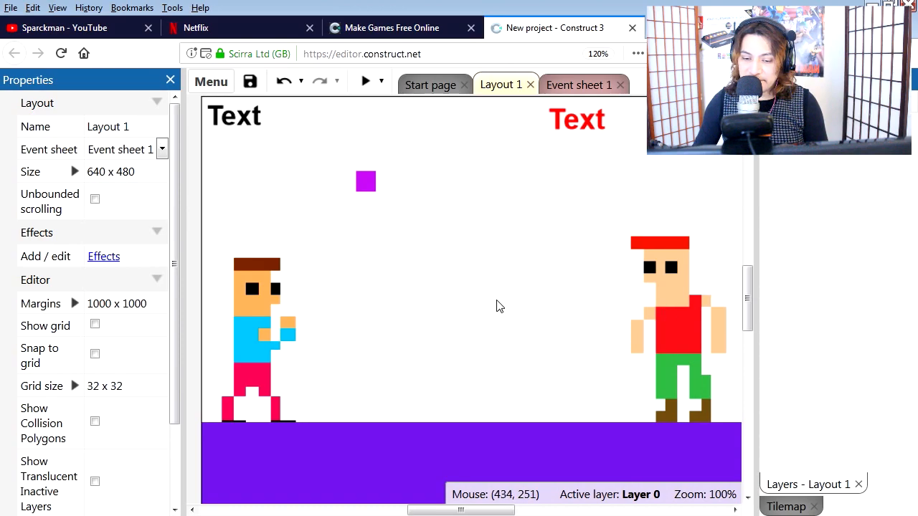
- Insert a Progress bar object above the bad guy with Value 100
right_click(499, 307)
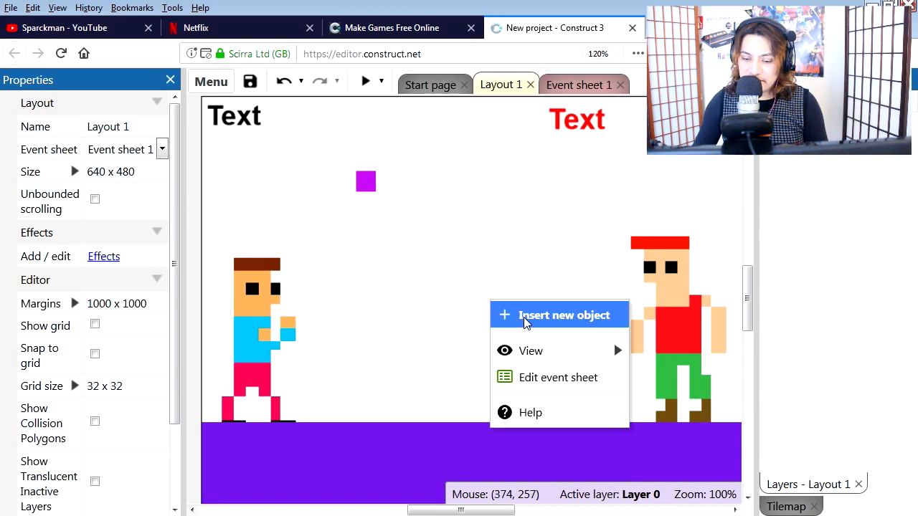
left_click(563, 316)
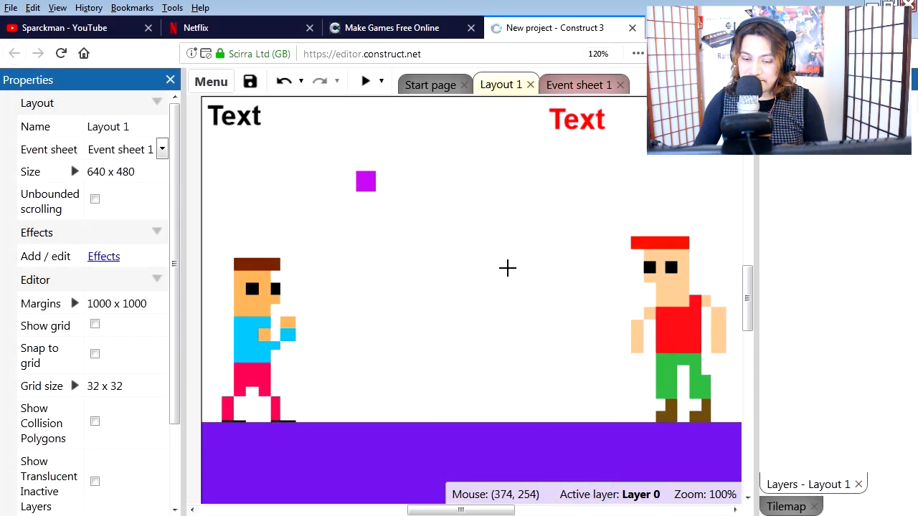
left_click(611, 187)
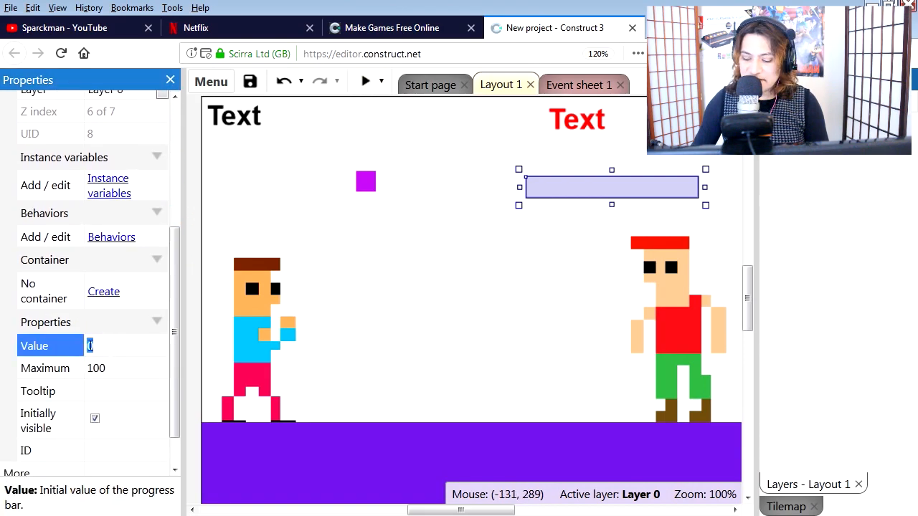
type("100")
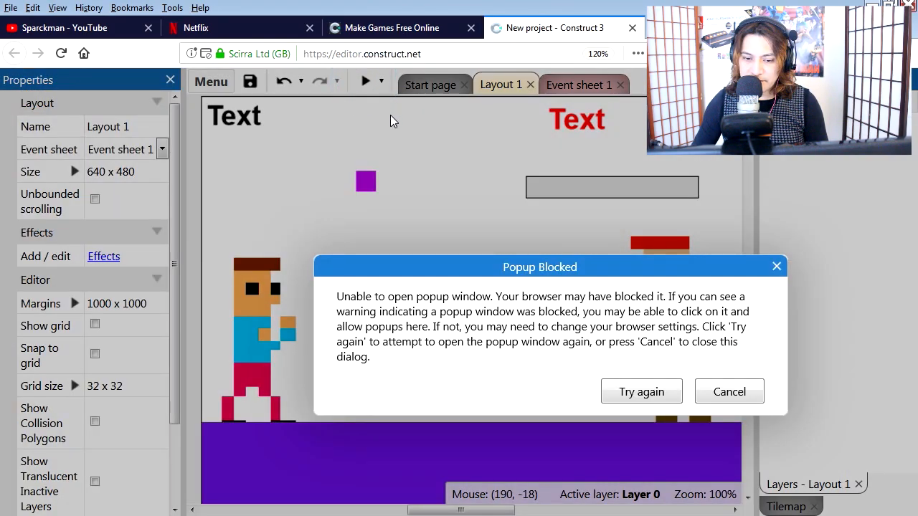
left_click(641, 392)
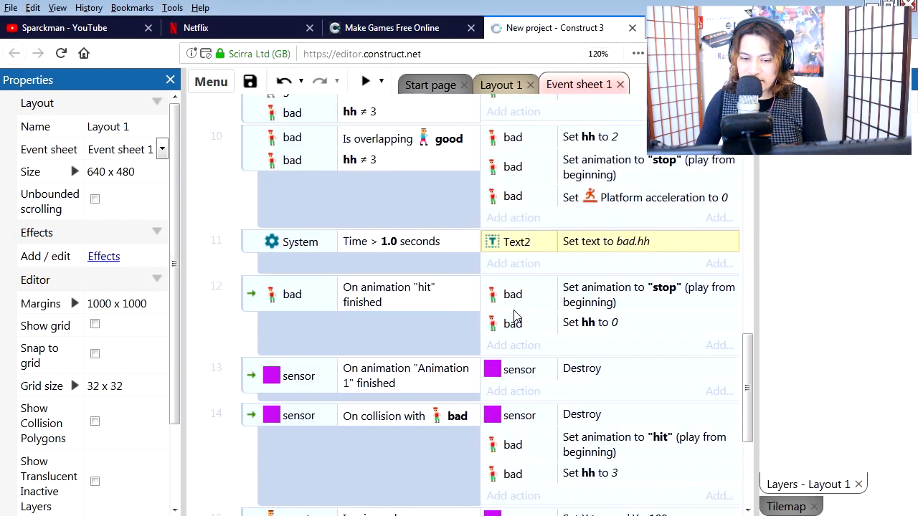
mouse_move(423, 266)
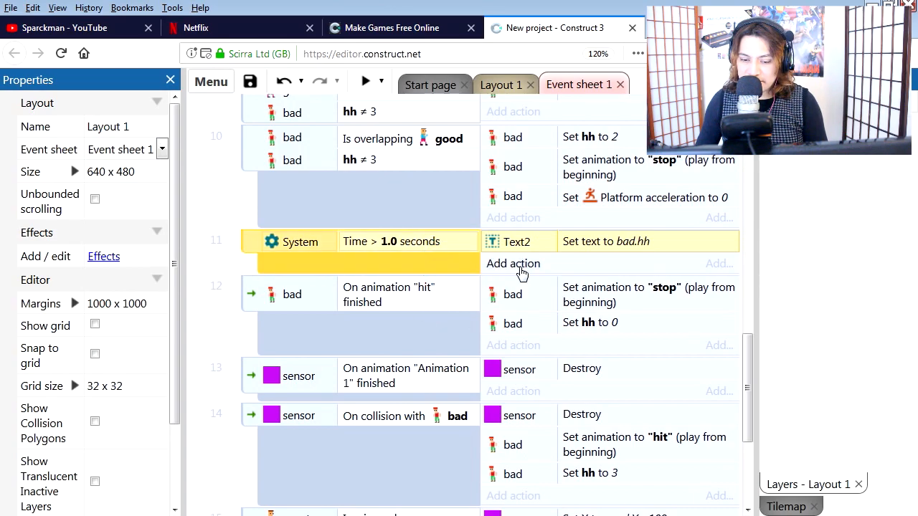
- In the Time > 1.0 seconds event, set ProgressBar position to bad.X and bad.Y - 140
left_click(514, 264)
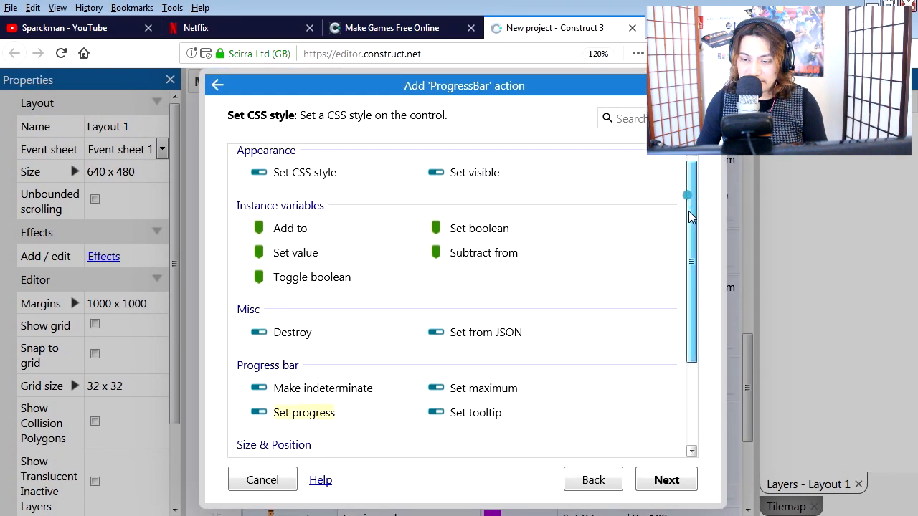
scroll("down", 3)
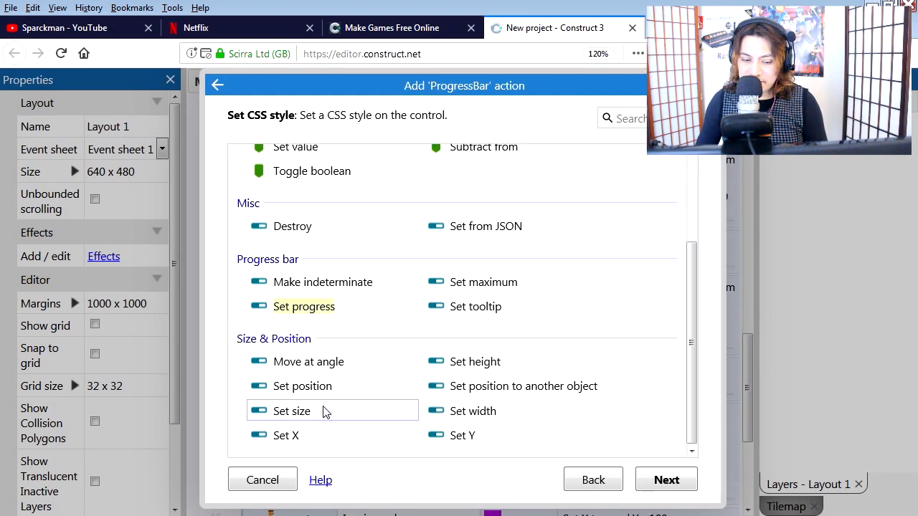
mouse_move(302, 386)
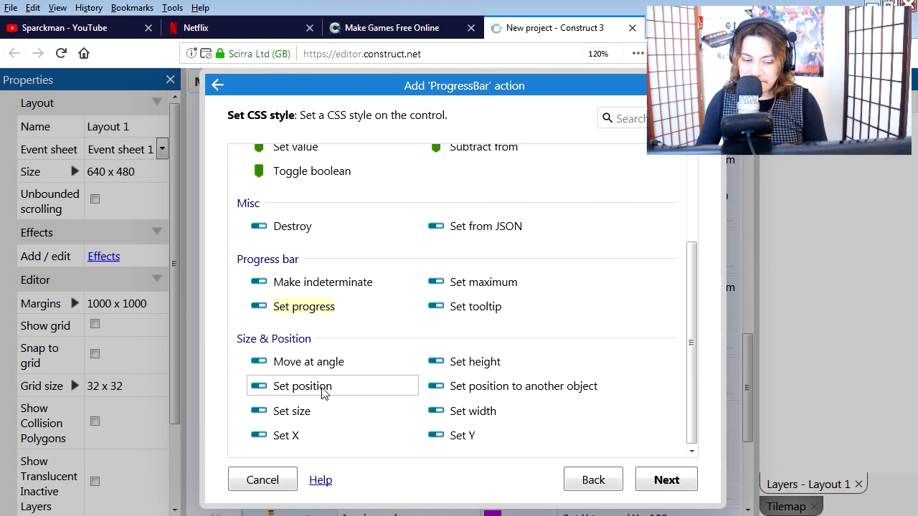
left_click(303, 386)
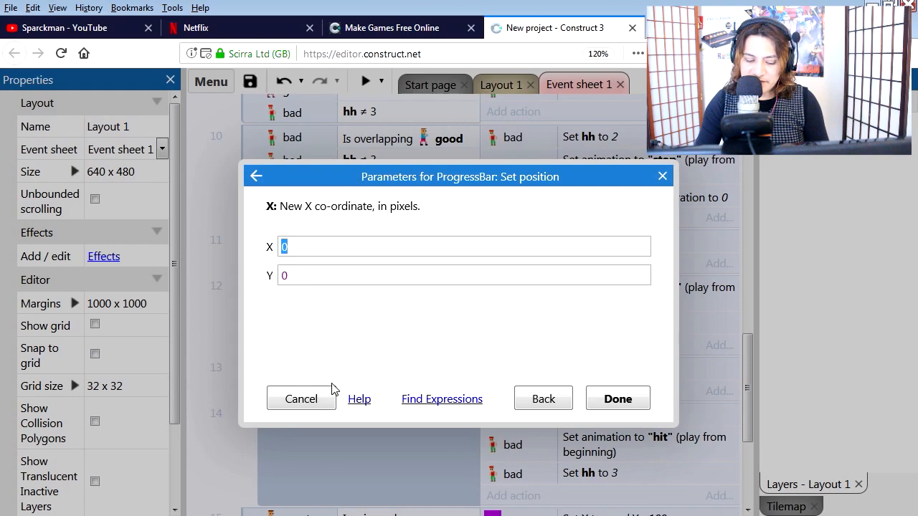
type("bad")
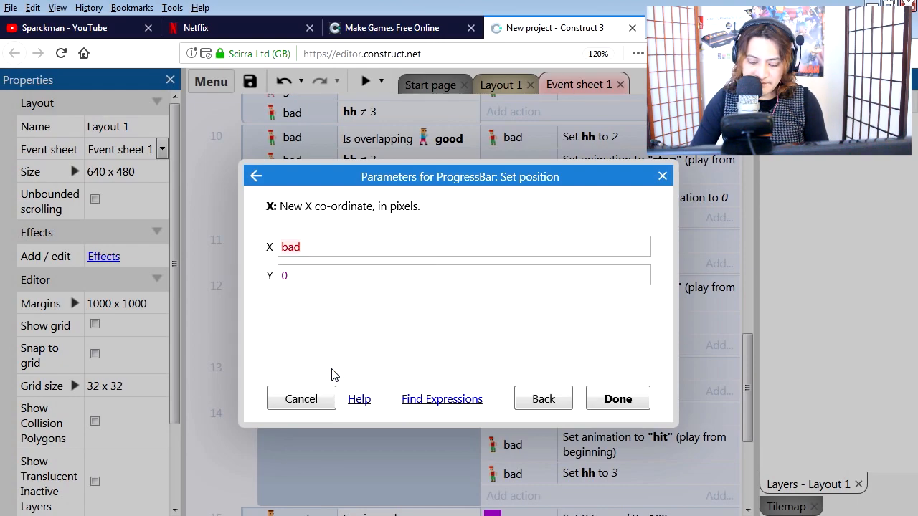
type(".X")
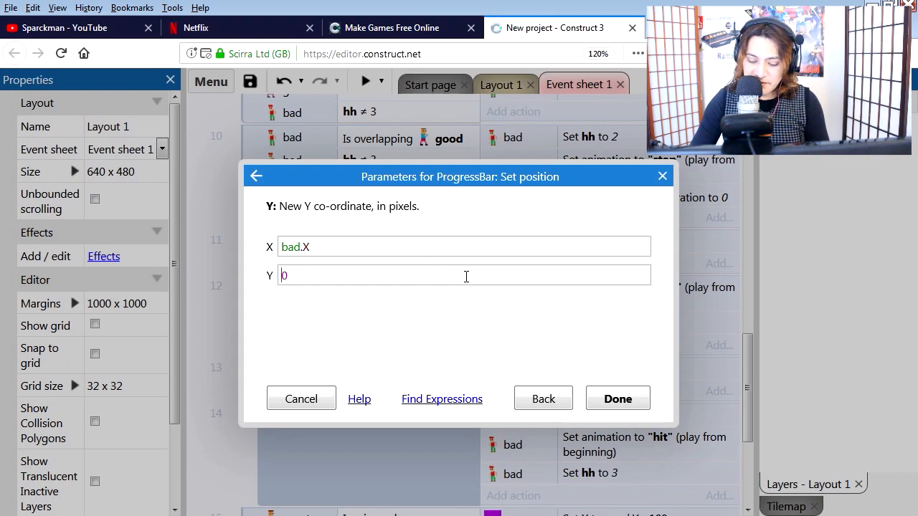
type("bad.")
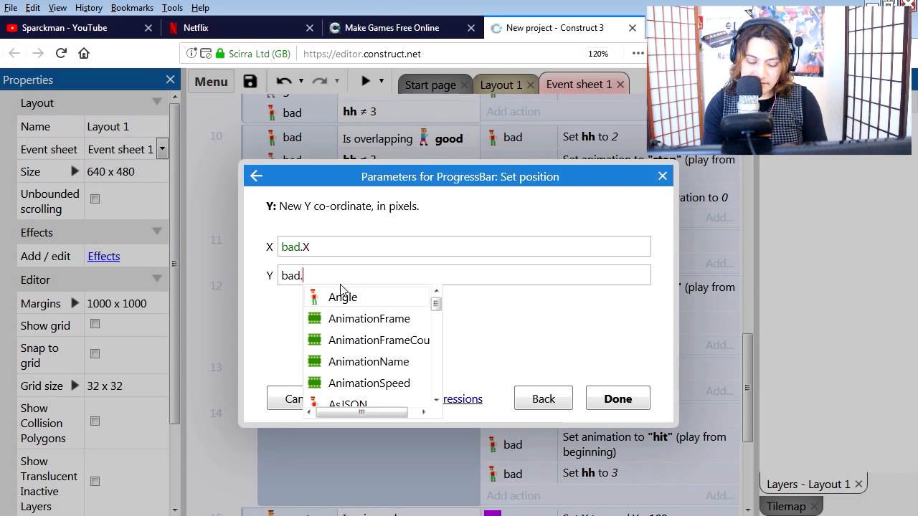
type("Y - 100")
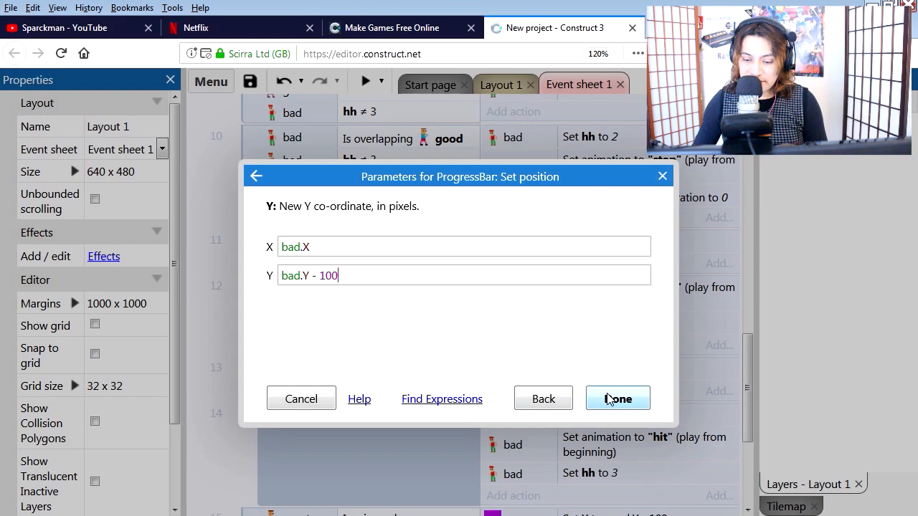
left_click(617, 399)
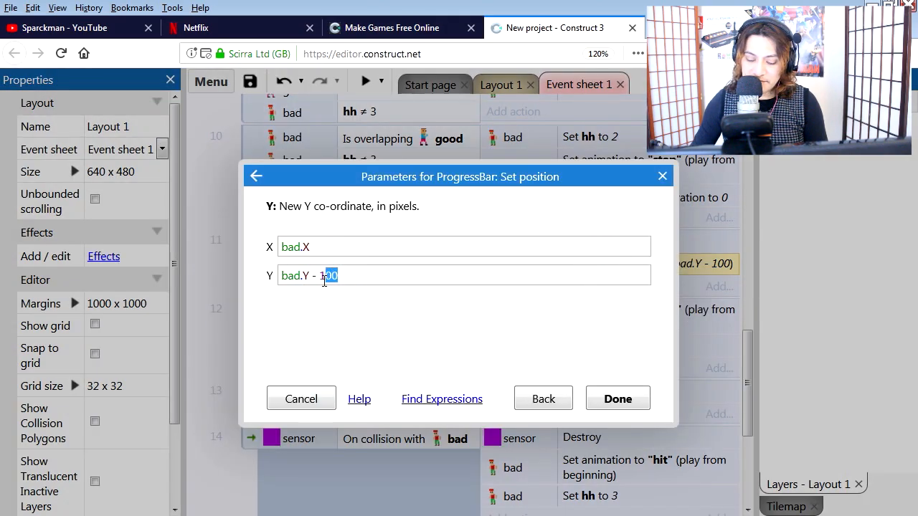
left_click(617, 399)
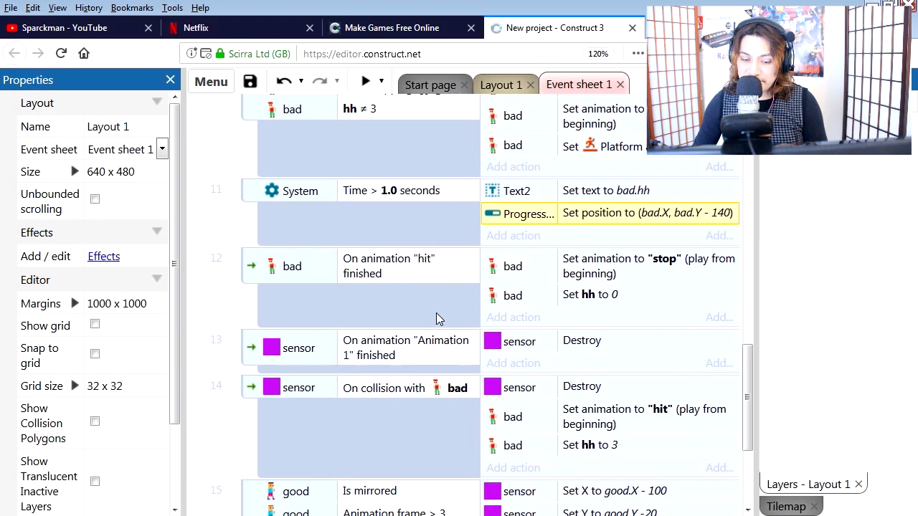
- On sensor collision with bad, set ProgressBar progress to ProgressBar.Progress - 10
scroll("down", 3)
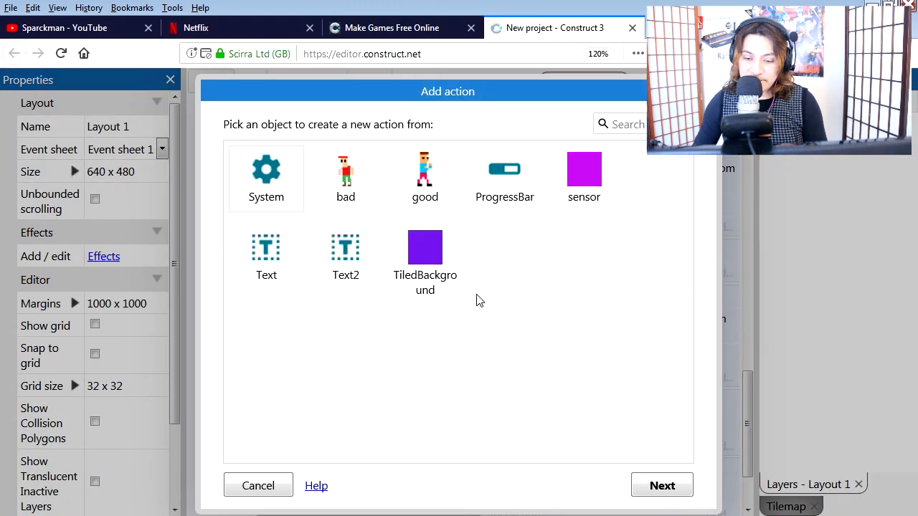
left_click(505, 172)
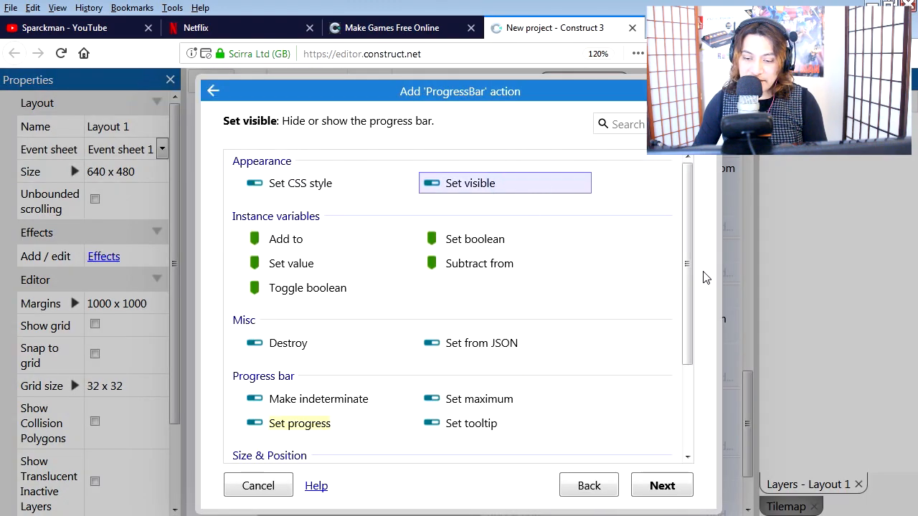
scroll("down", 3)
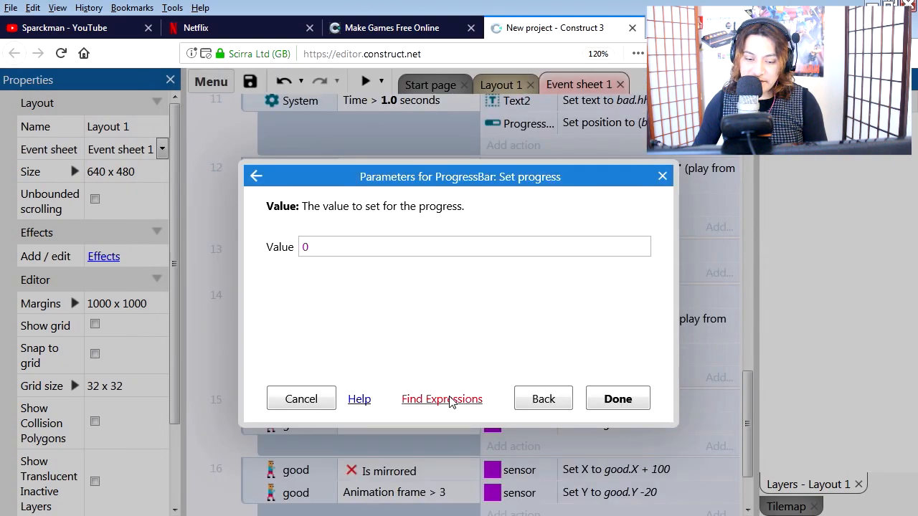
left_click(442, 399)
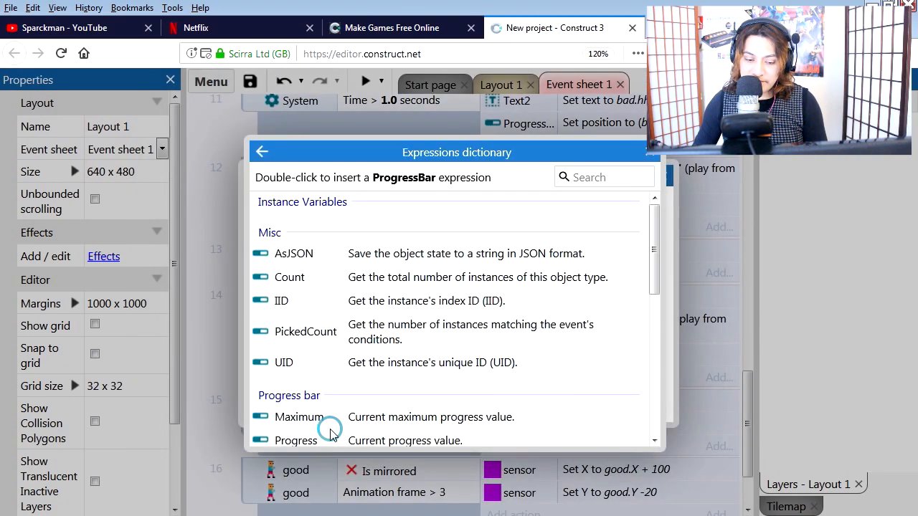
scroll("down", 3)
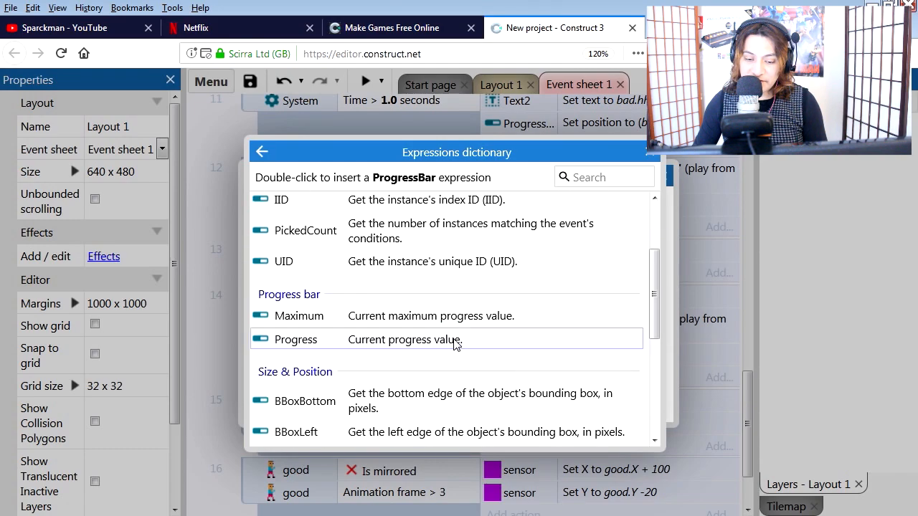
double_click(295, 339)
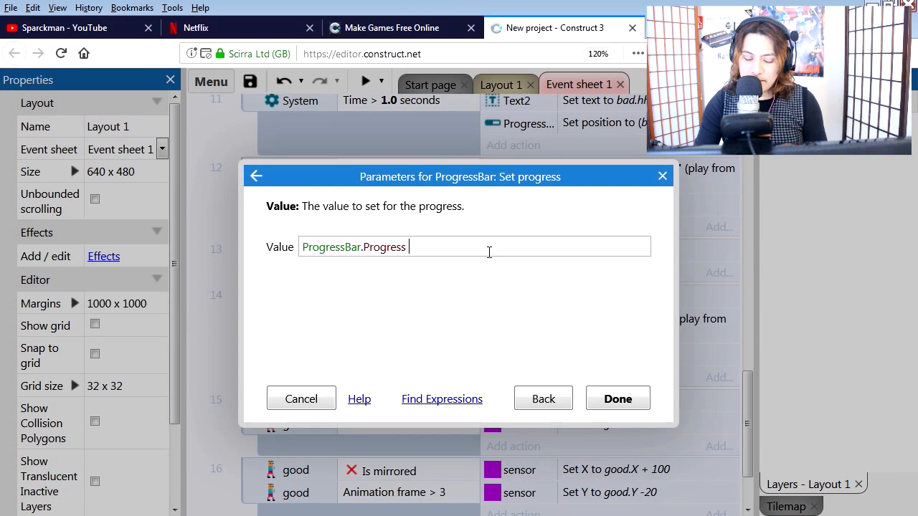
type("- 10")
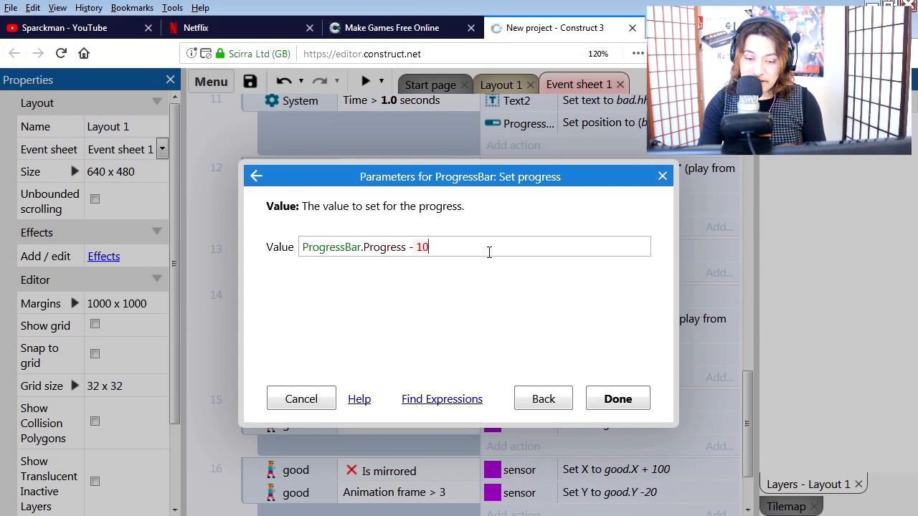
left_click(364, 81)
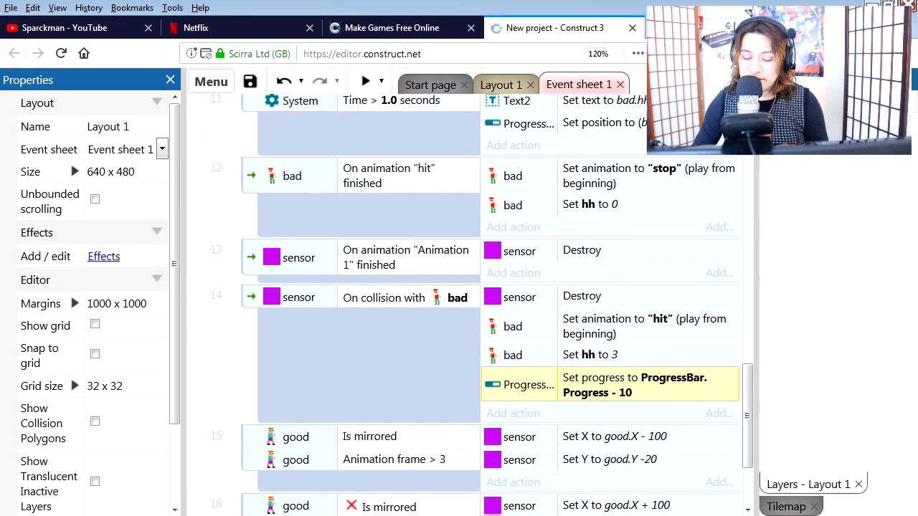
- On YouTube, go through the channel's Community and Videos to the live Welcome to the Game 2 stream
left_click(64, 27)
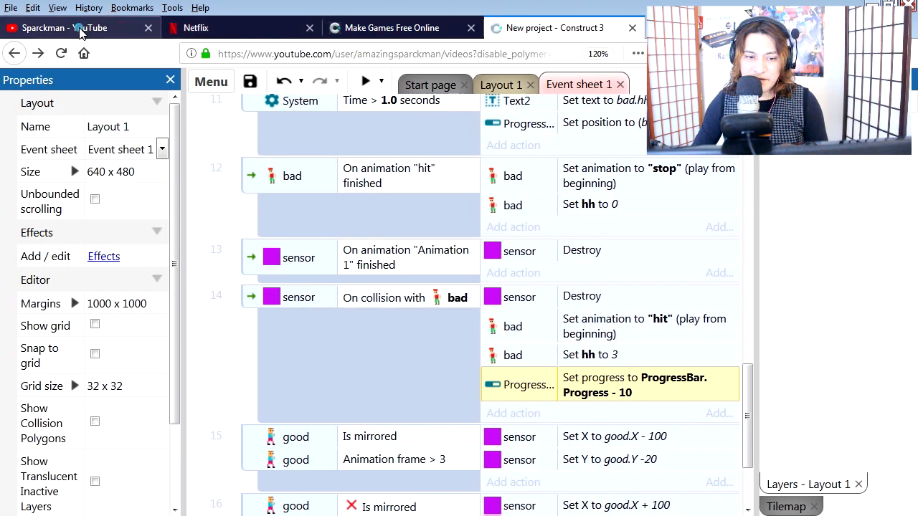
left_click(72, 27)
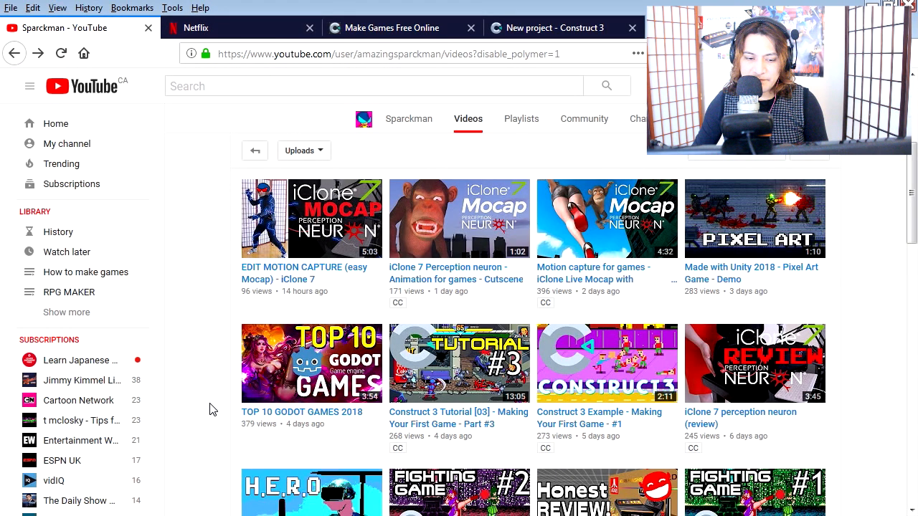
mouse_move(212, 395)
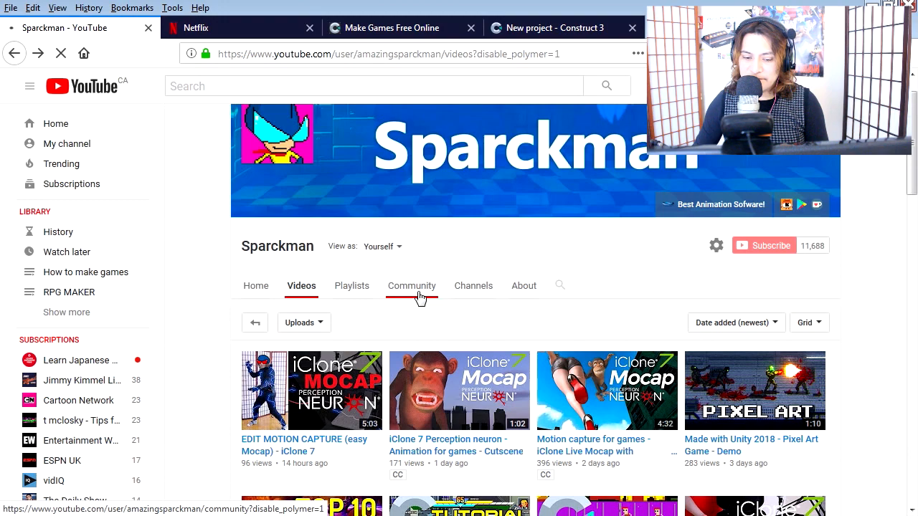
left_click(411, 286)
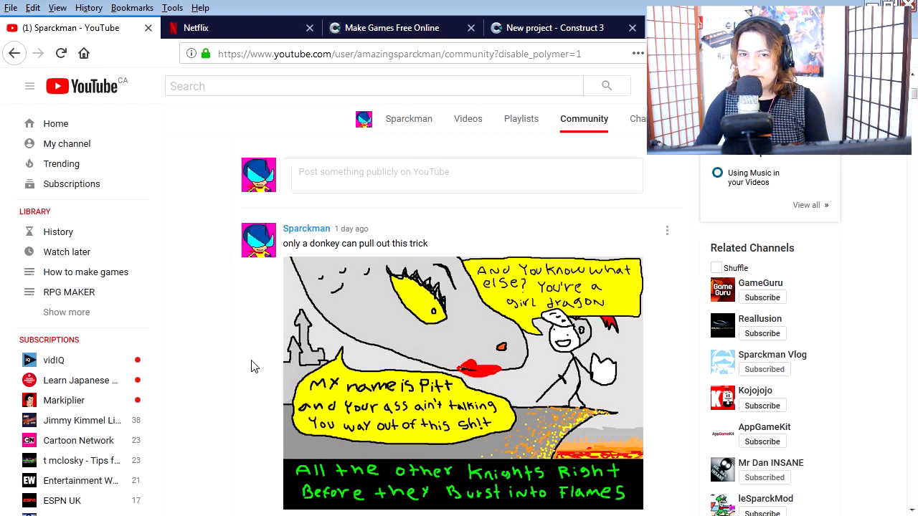
mouse_move(141, 445)
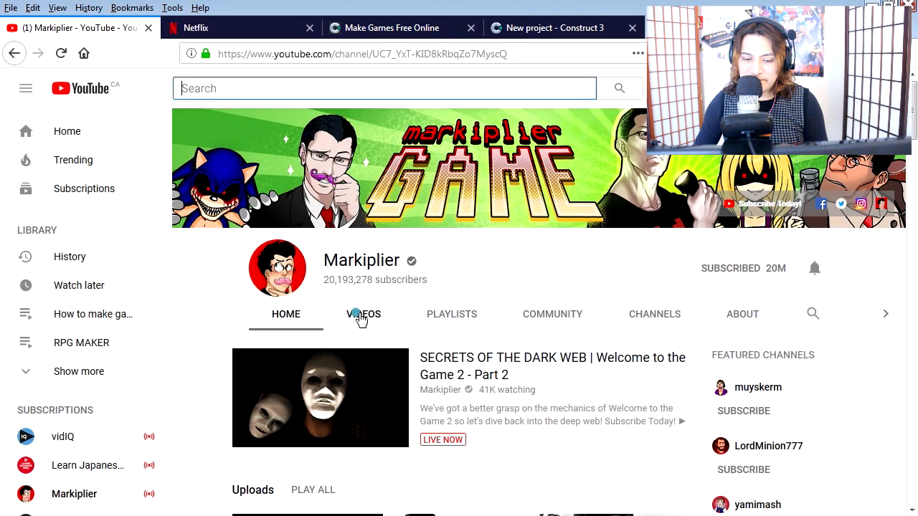
left_click(364, 314)
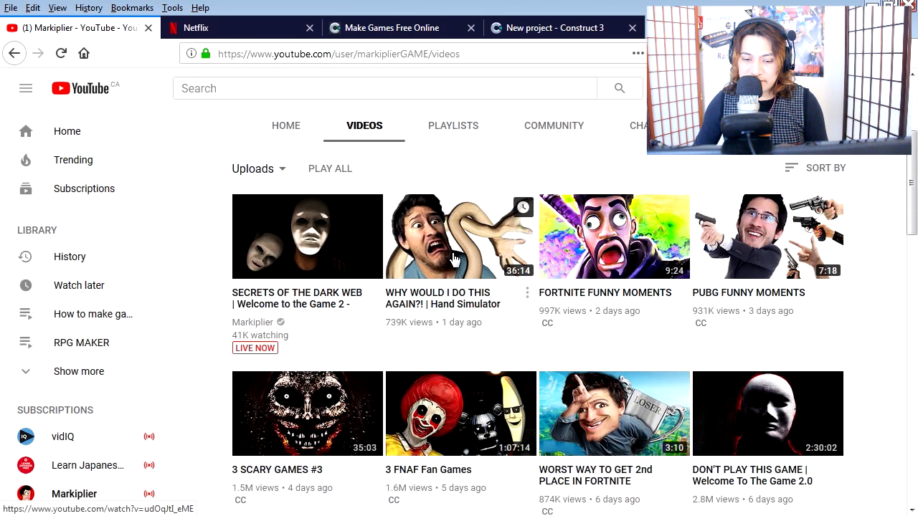
left_click(307, 237)
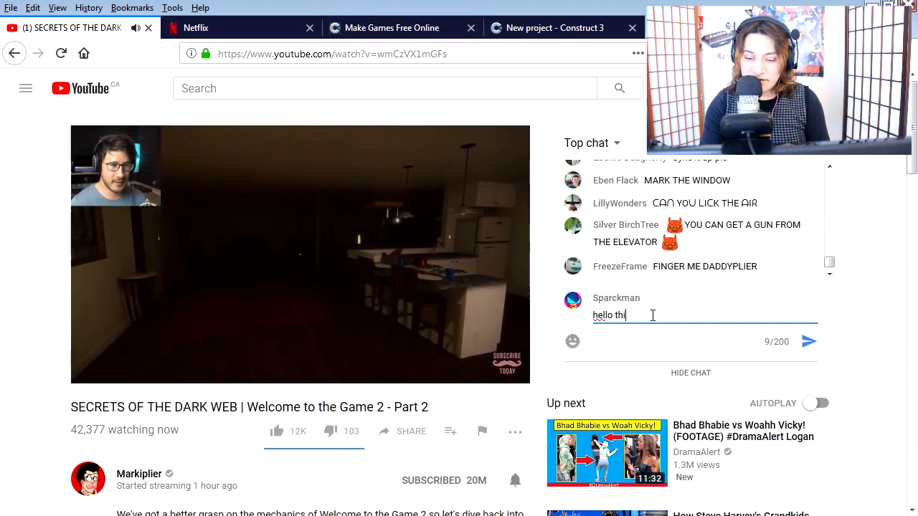